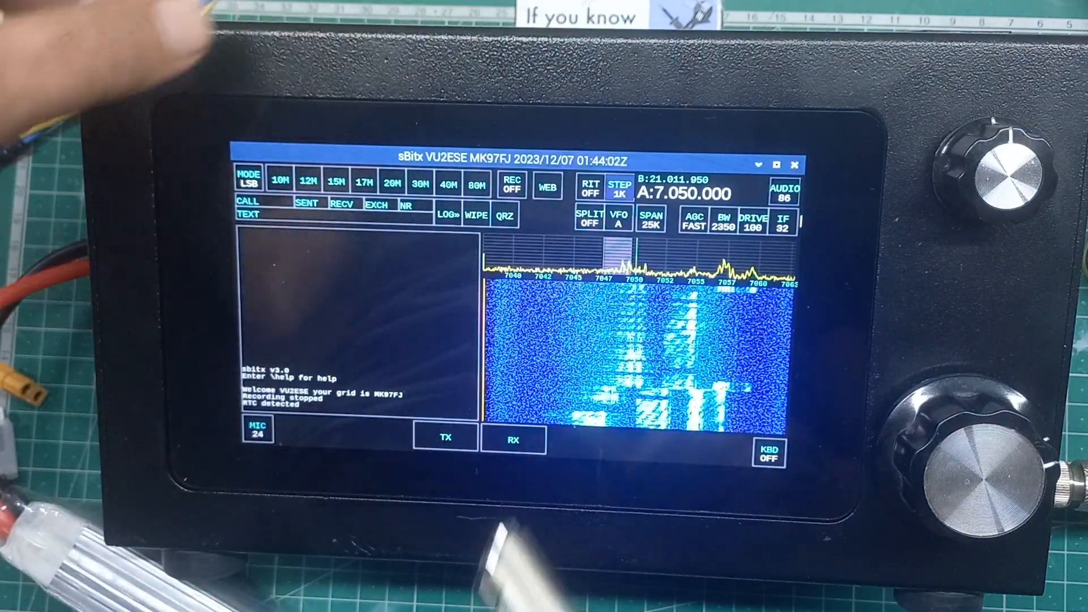
Step: Select CW mode on 40 m so the CW macro buttons F1–F8, WPM and PITCH appear
click(250, 181)
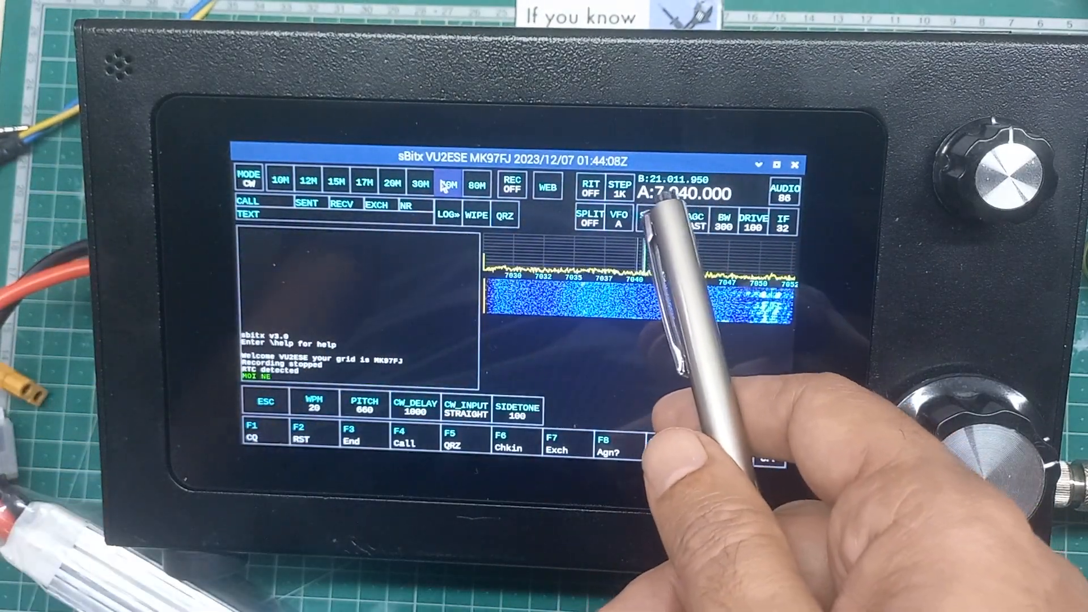
click(651, 223)
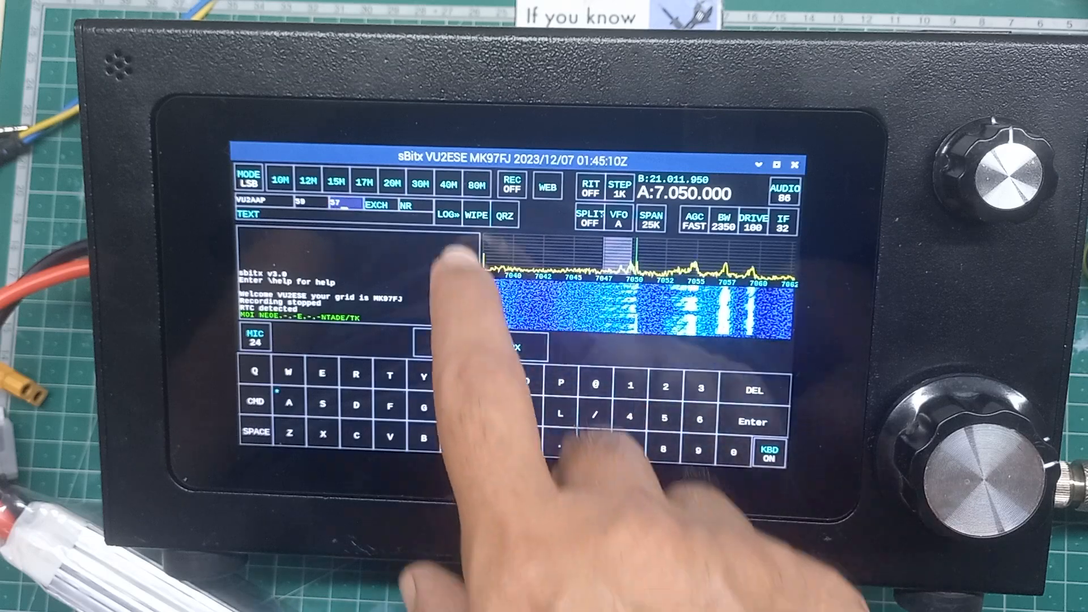
click(447, 215)
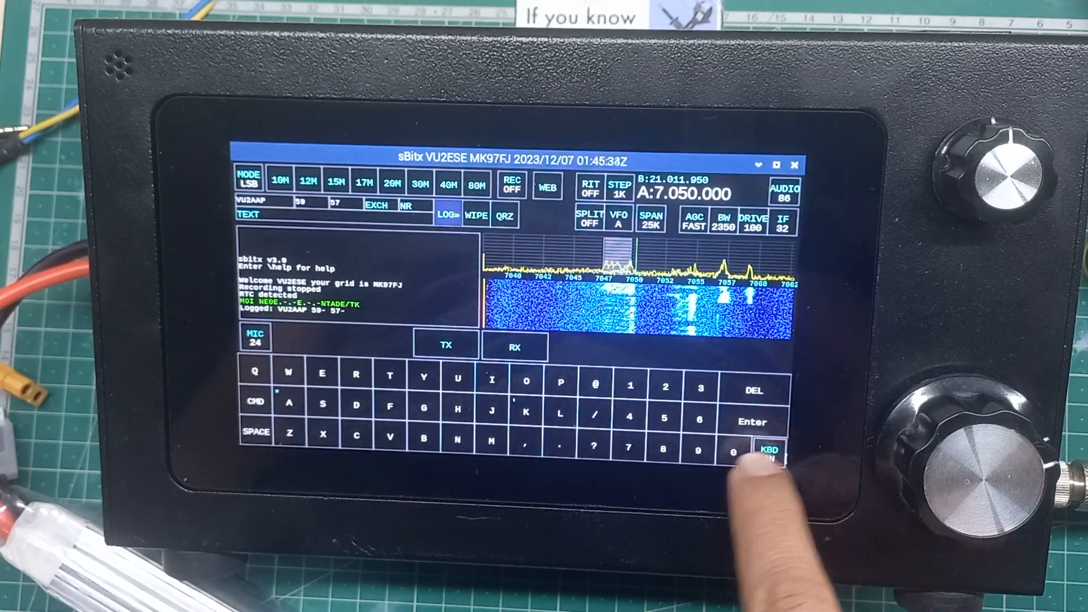
Step: Dismiss the on-screen keyboard via KBD, then retune the receiver to 7.065 MHz
click(770, 451)
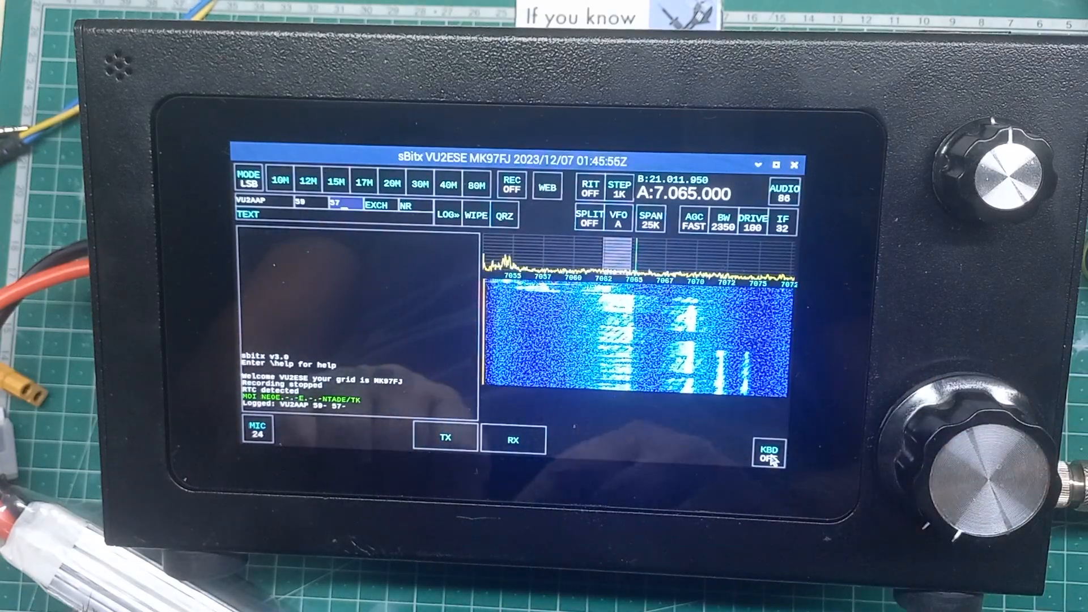
click(445, 438)
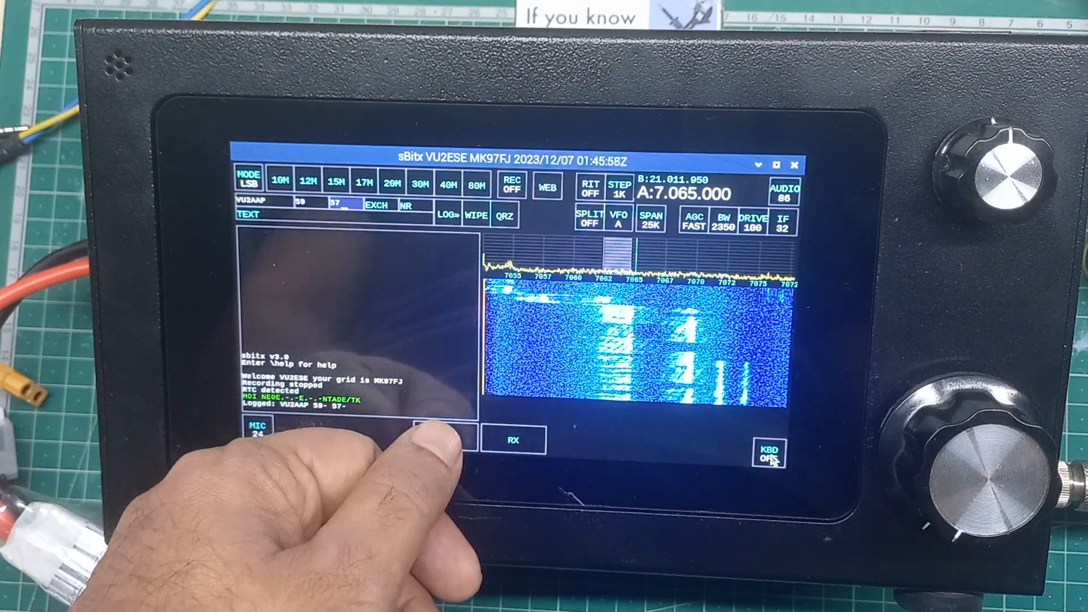
click(444, 438)
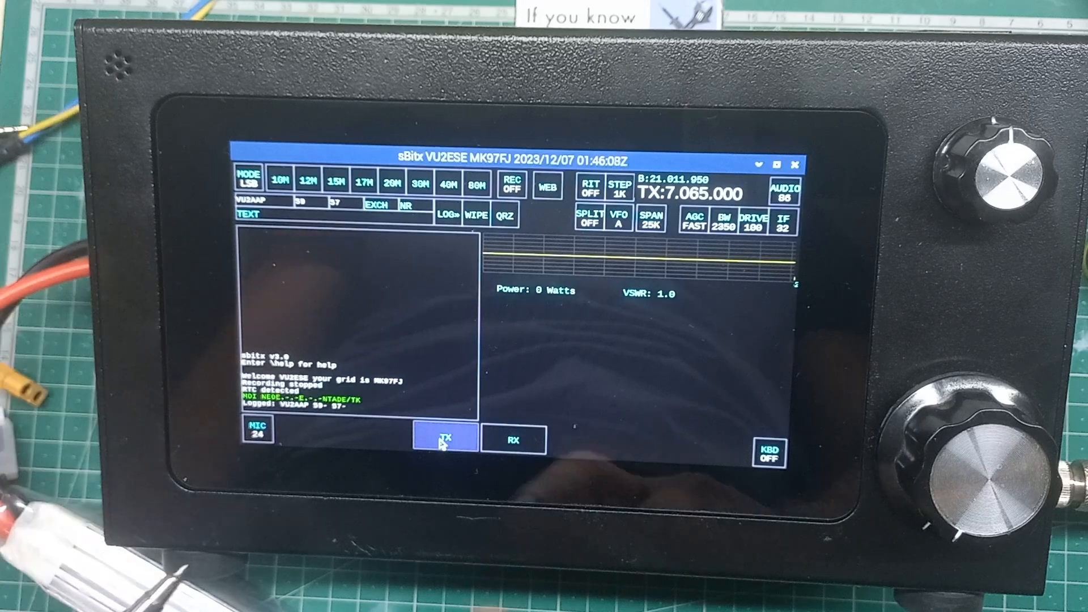
click(512, 437)
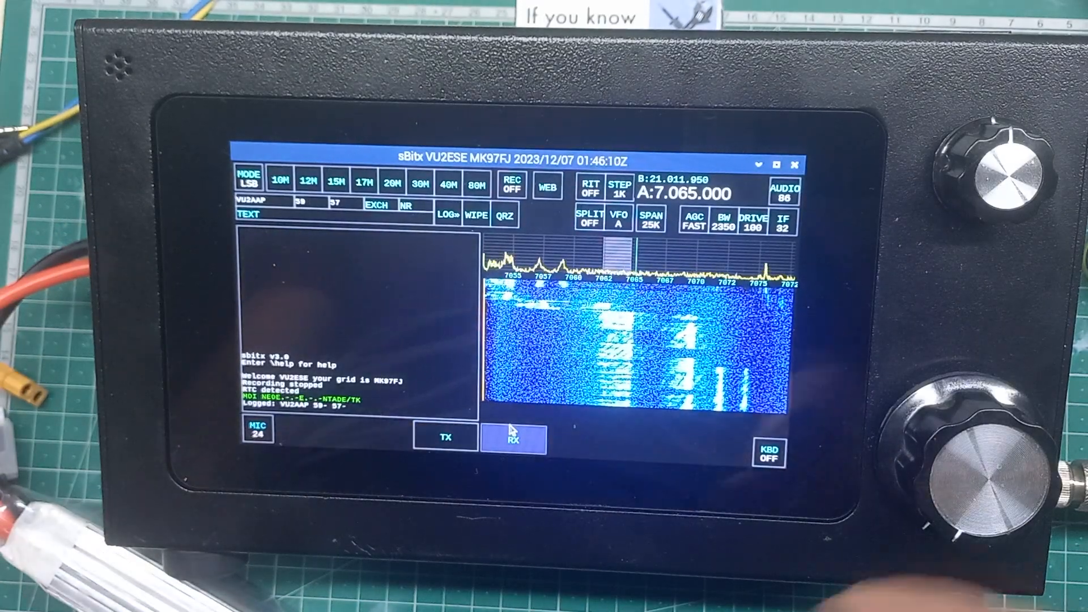